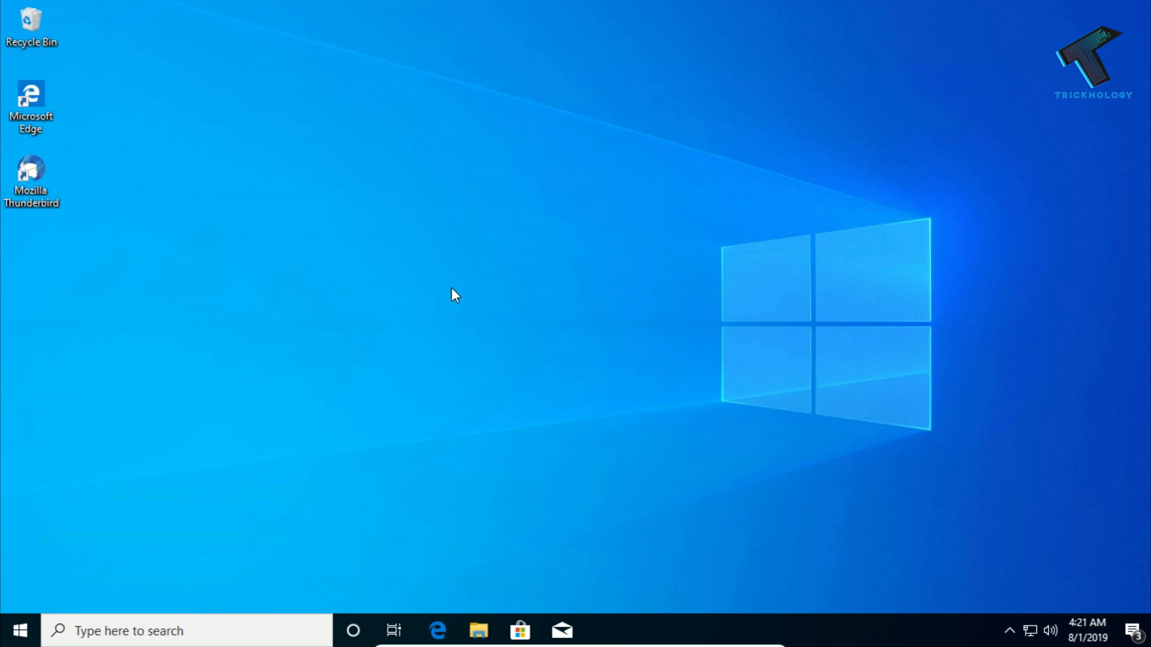
Search Start for 'powershell' and launch Windows PowerShell as Administrator.
{"action": "type", "text": "p"}
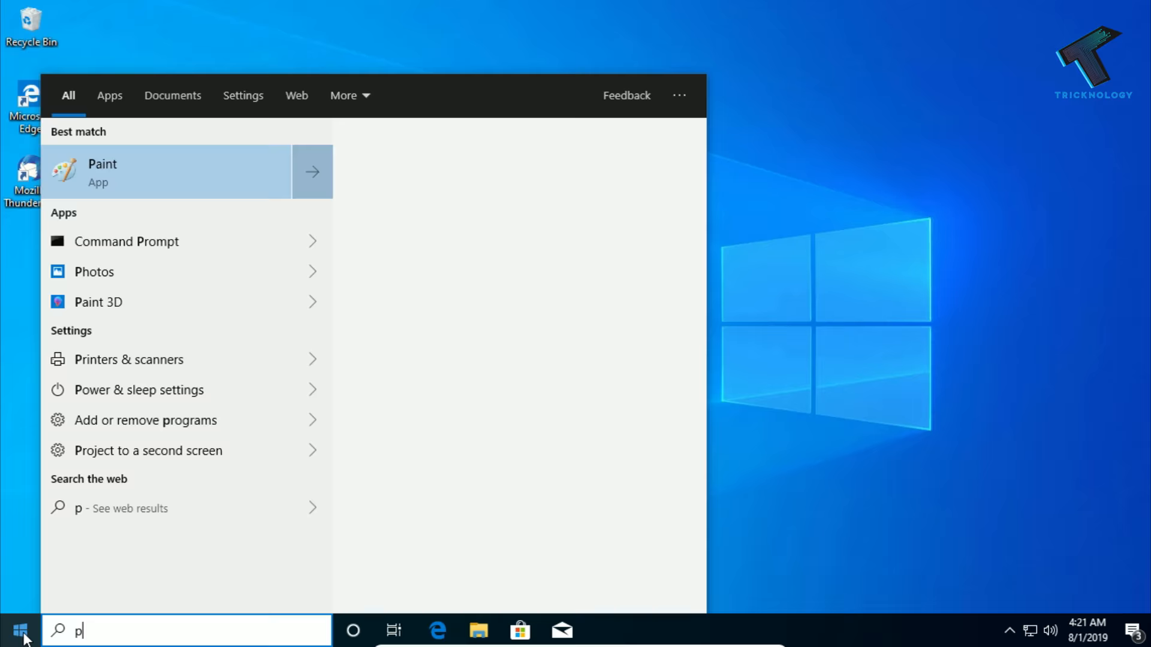
{"action": "type", "text": "owershel"}
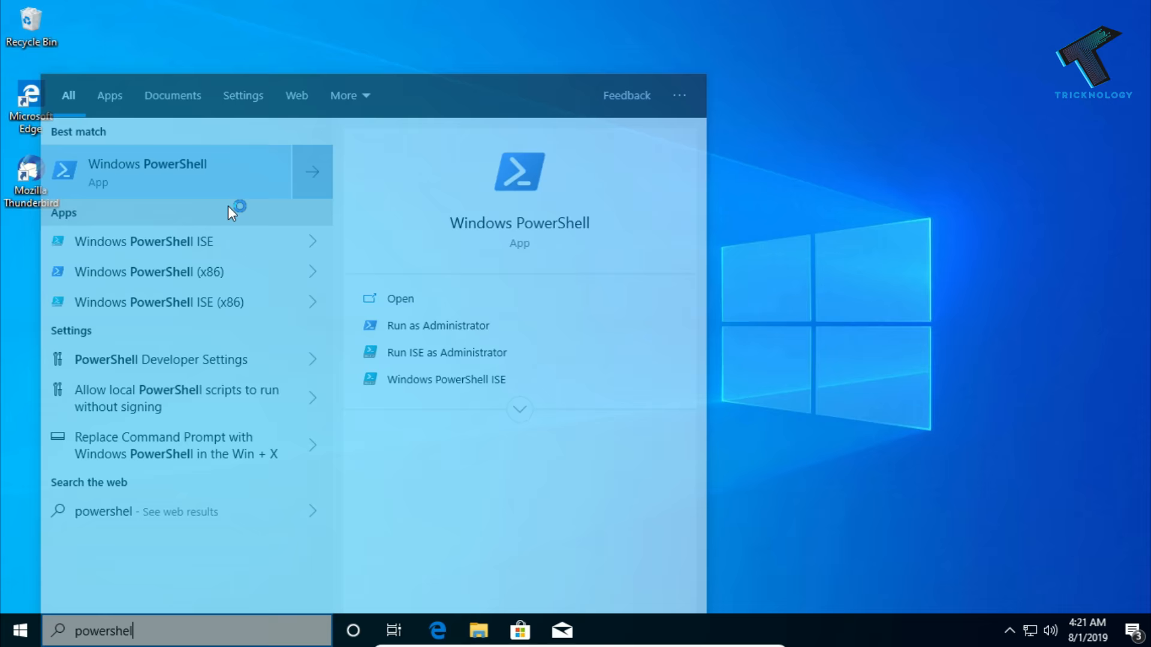
{"action": "key", "text": "Escape"}
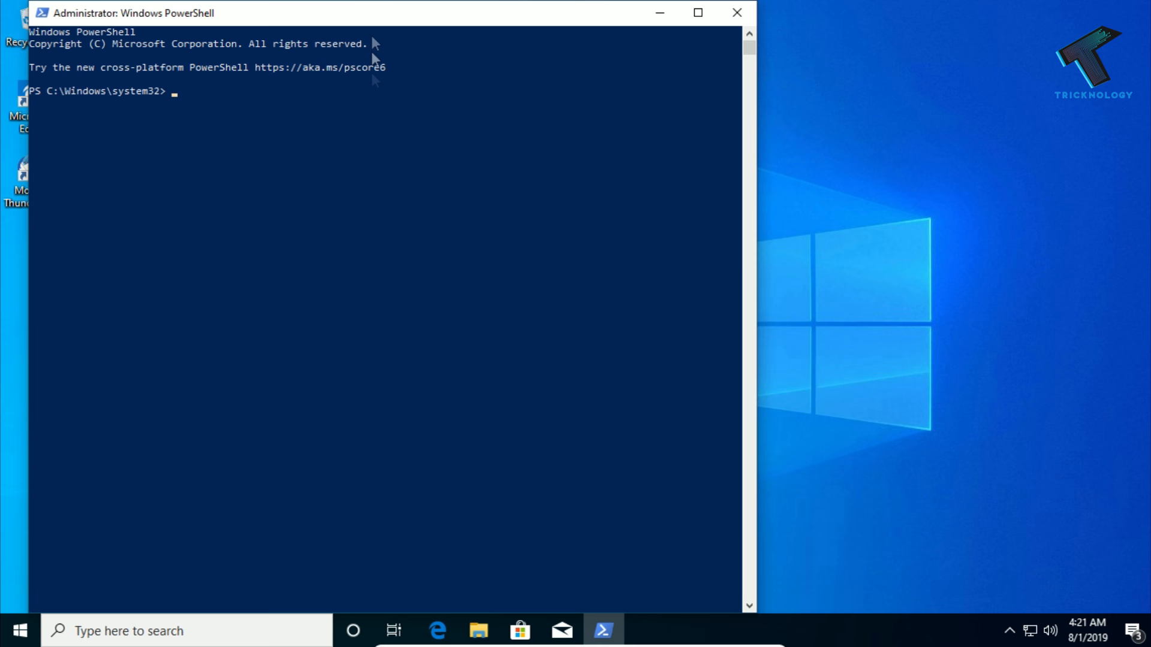
View This PC's drives in File Explorer and select the locked New Volume (E:).
{"action": "left_click", "coordinate": [479, 630]}
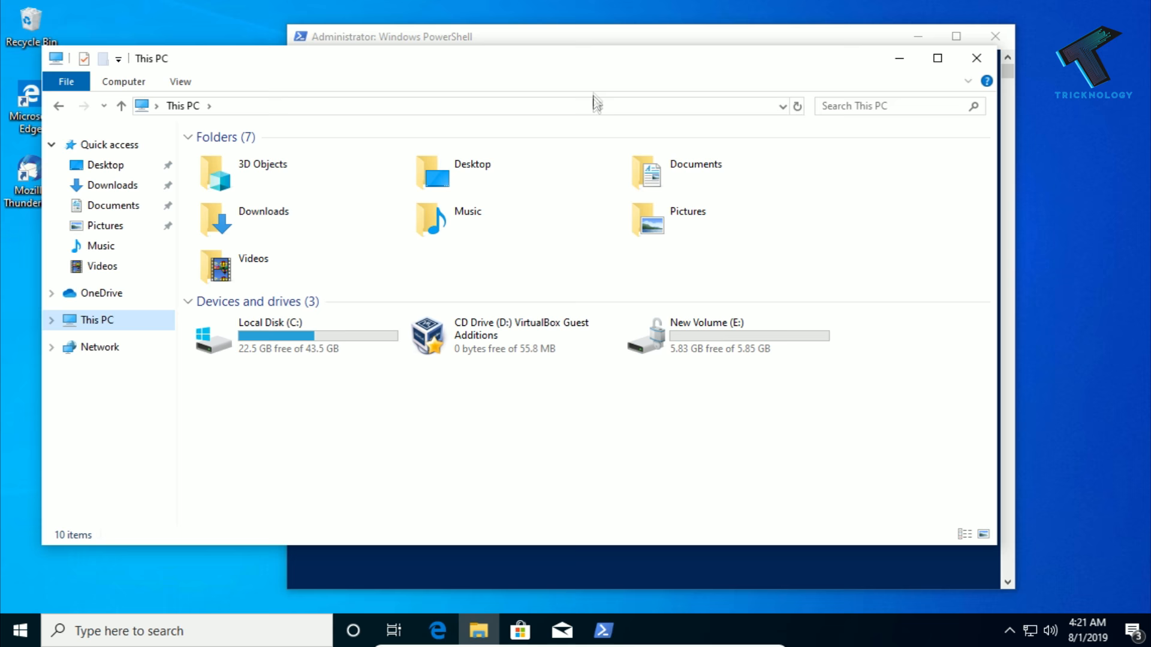
{"action": "left_click", "coordinate": [701, 313]}
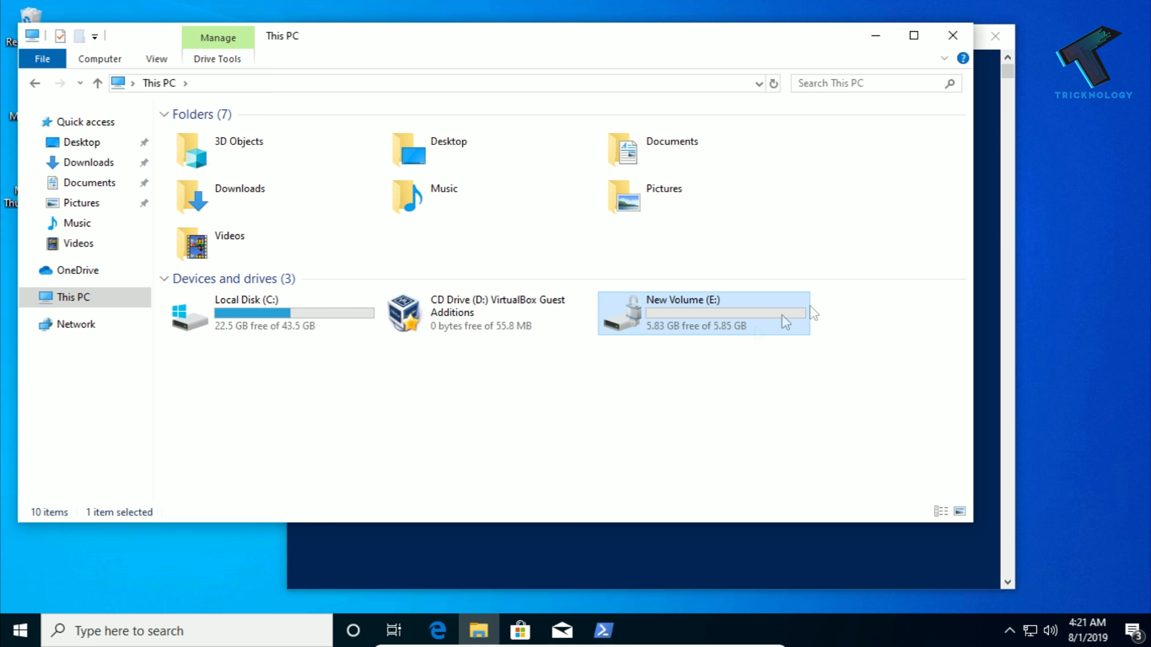
{"action": "left_click", "coordinate": [603, 631]}
{"action": "type", "text": "manage-bde"}
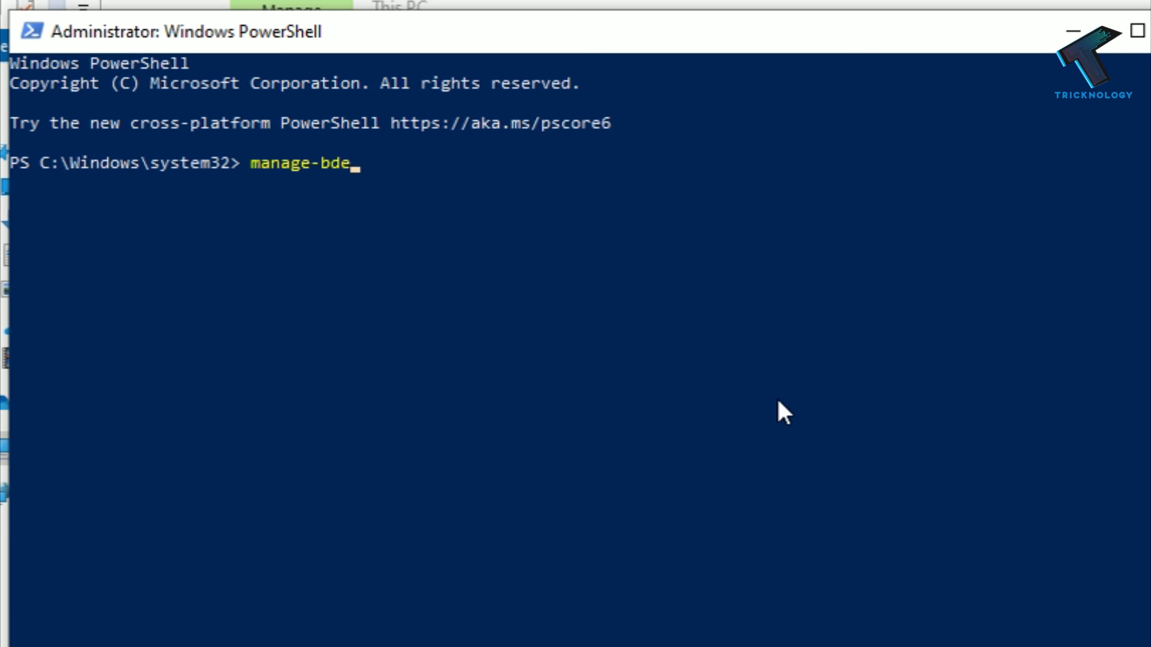
Run manage-bde -status to show E: fully encrypted, then begin the Disable-Bitlocker command.
{"action": "type", "text": "-status"}
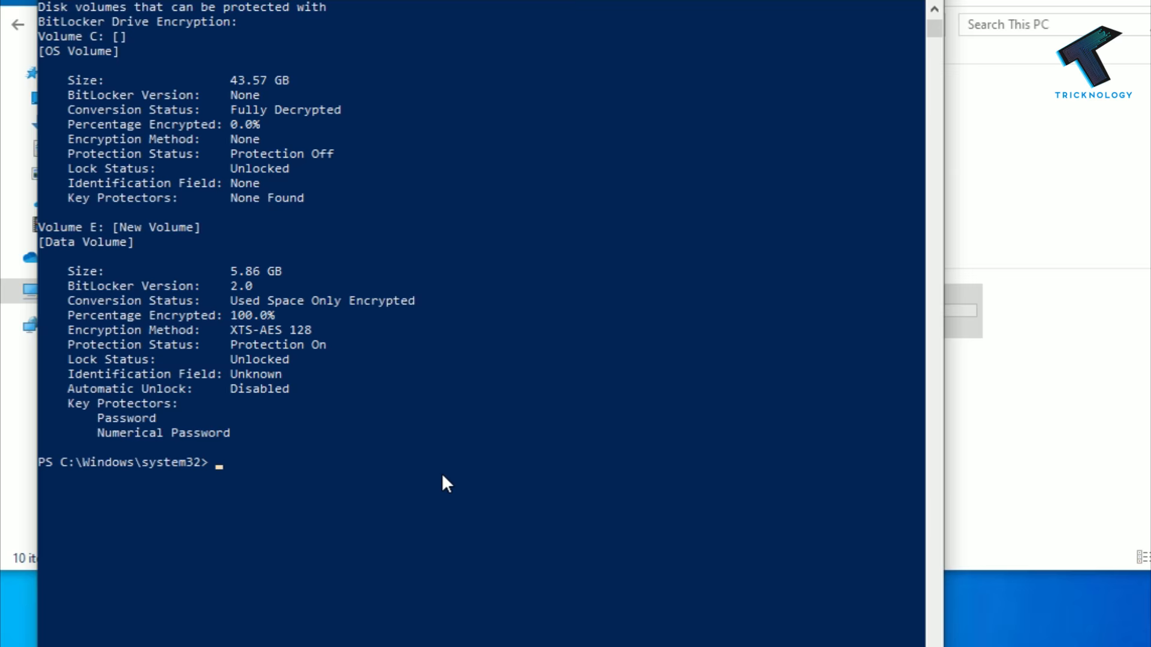
{"action": "type", "text": "Disable-Bitlocker -MountPoint"}
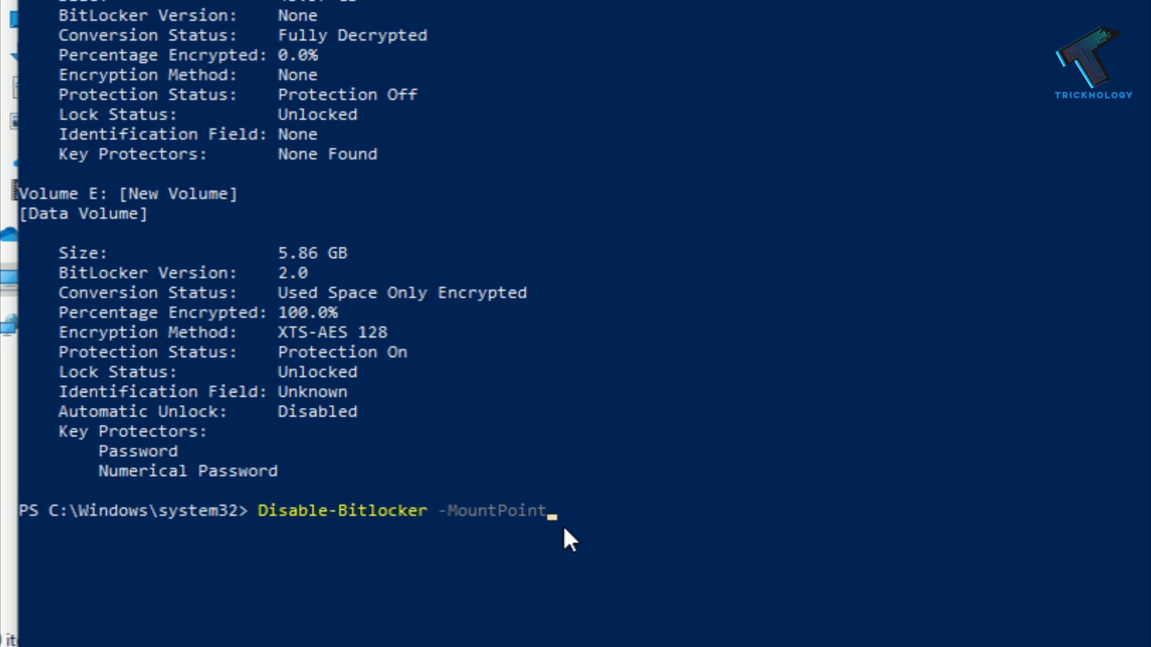
Run Disable-Bitlocker -MountPoint "E:" so E: reports decryption in progress, protection off.
{"action": "type", "text": "\"E:"}
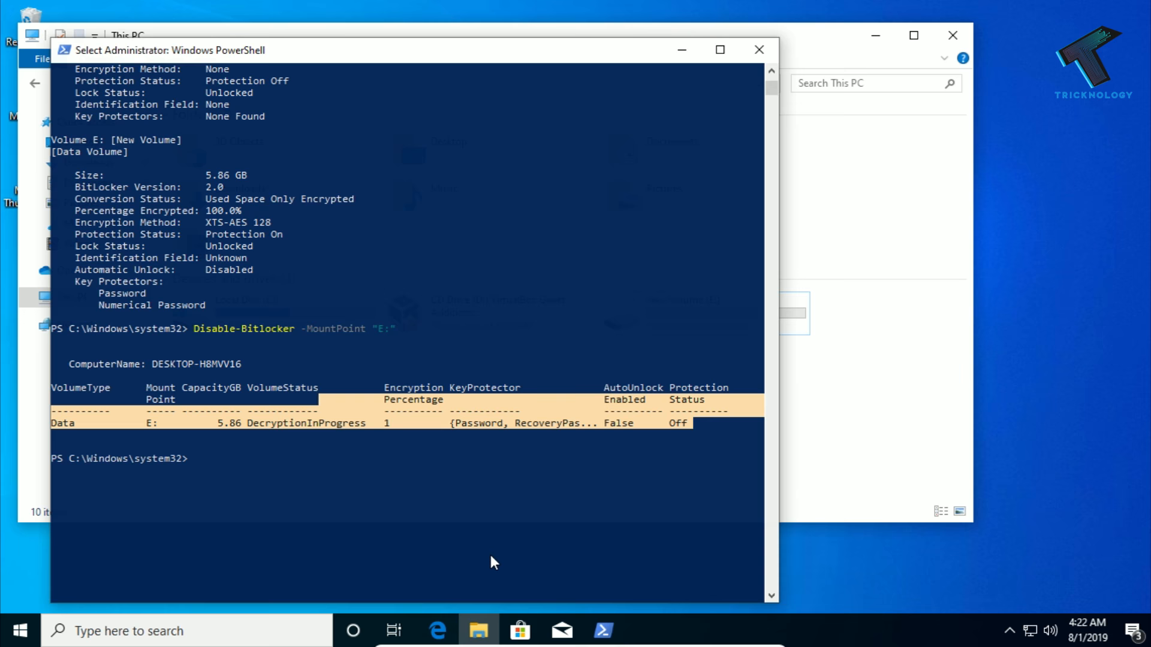
{"action": "type", "text": "manage"}
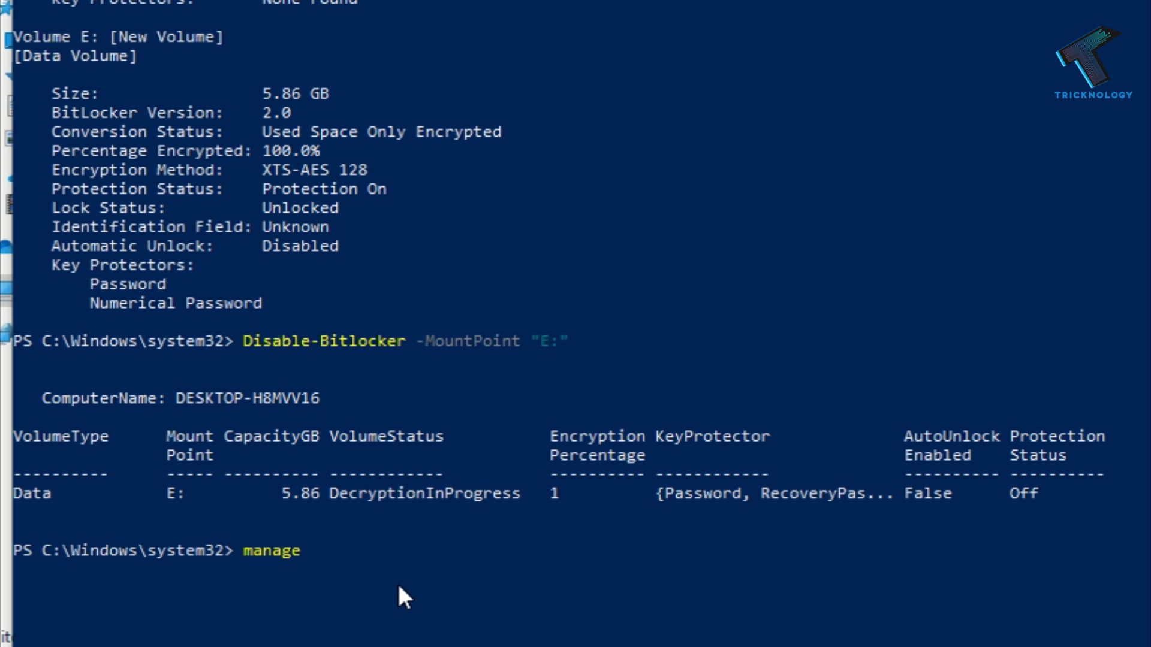
Run manage-bde -off "E:" and get confirmation that decryption is in progress.
{"action": "type", "text": "-bde -off \"E"}
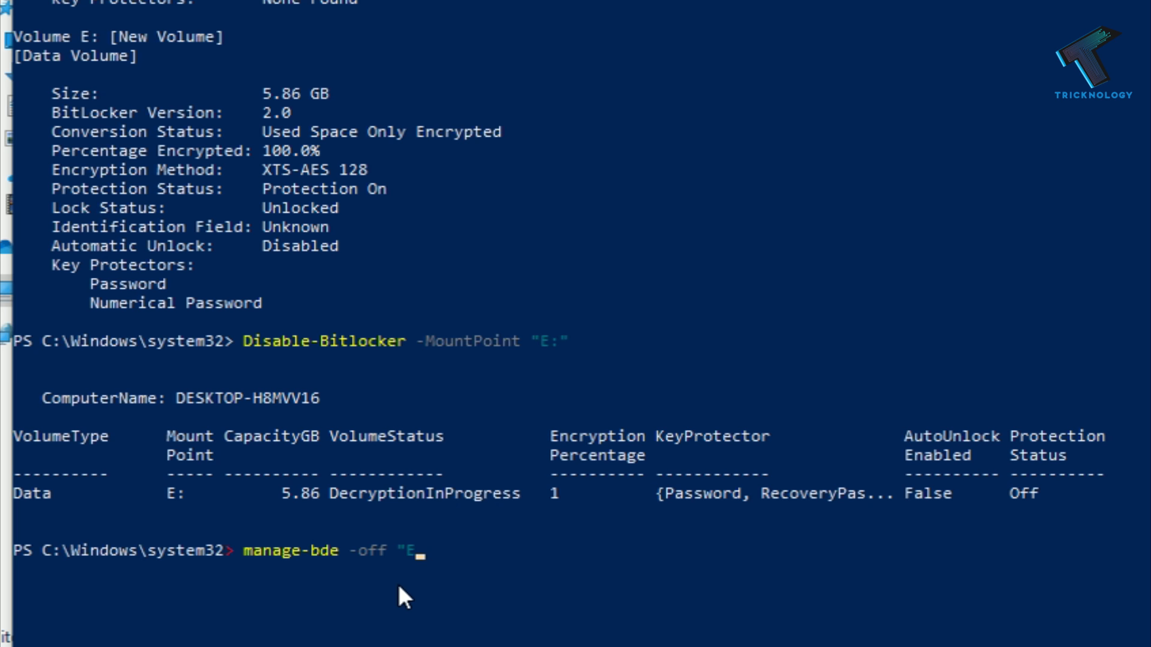
{"action": "key", "text": "enter"}
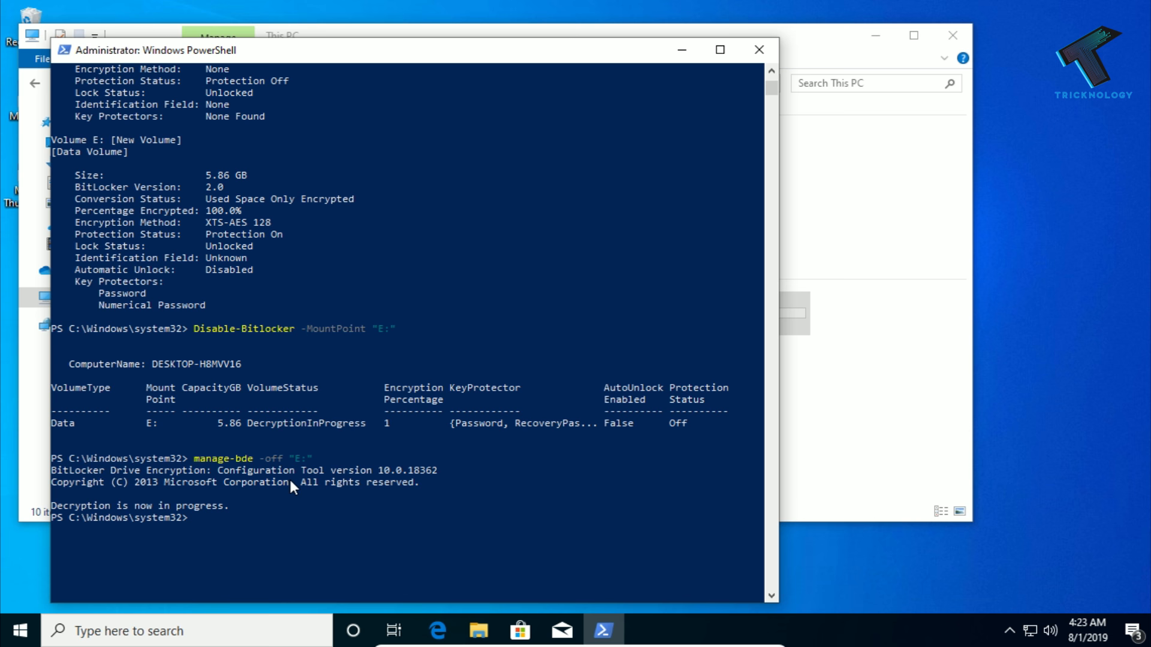